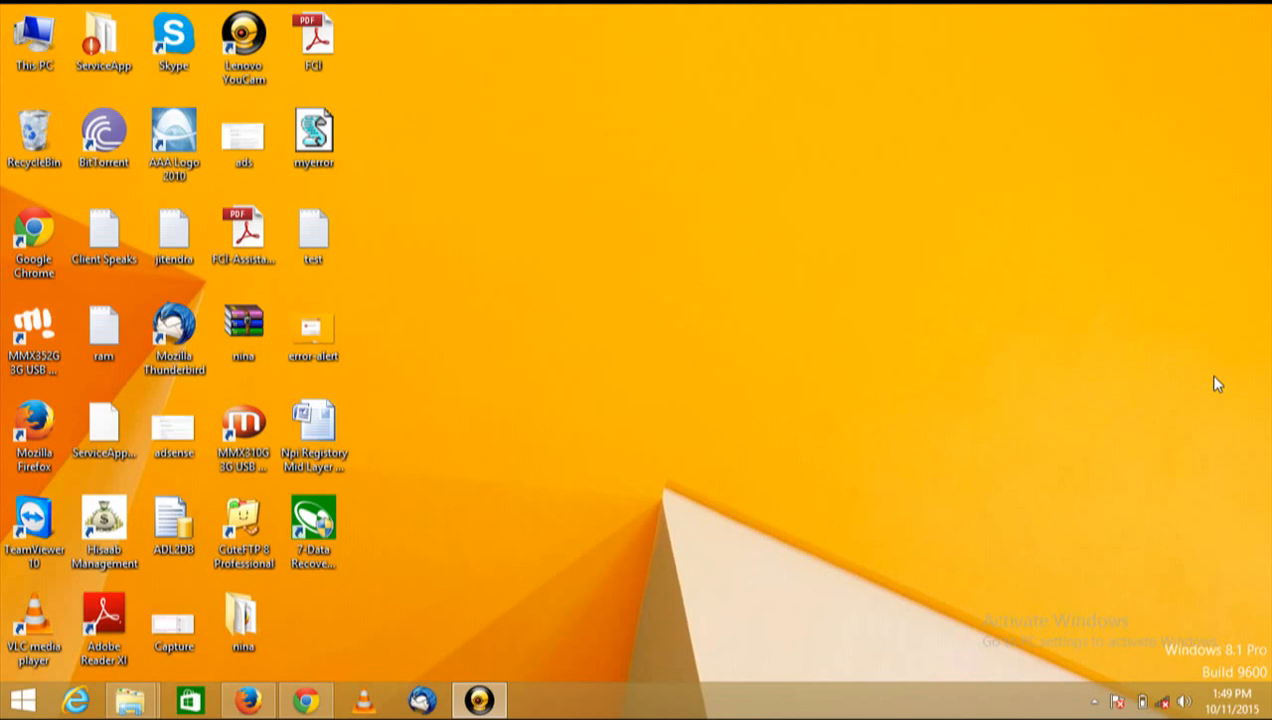
Step: Open the Run dialog and enter notepad as the program to launch
key("Win+r")
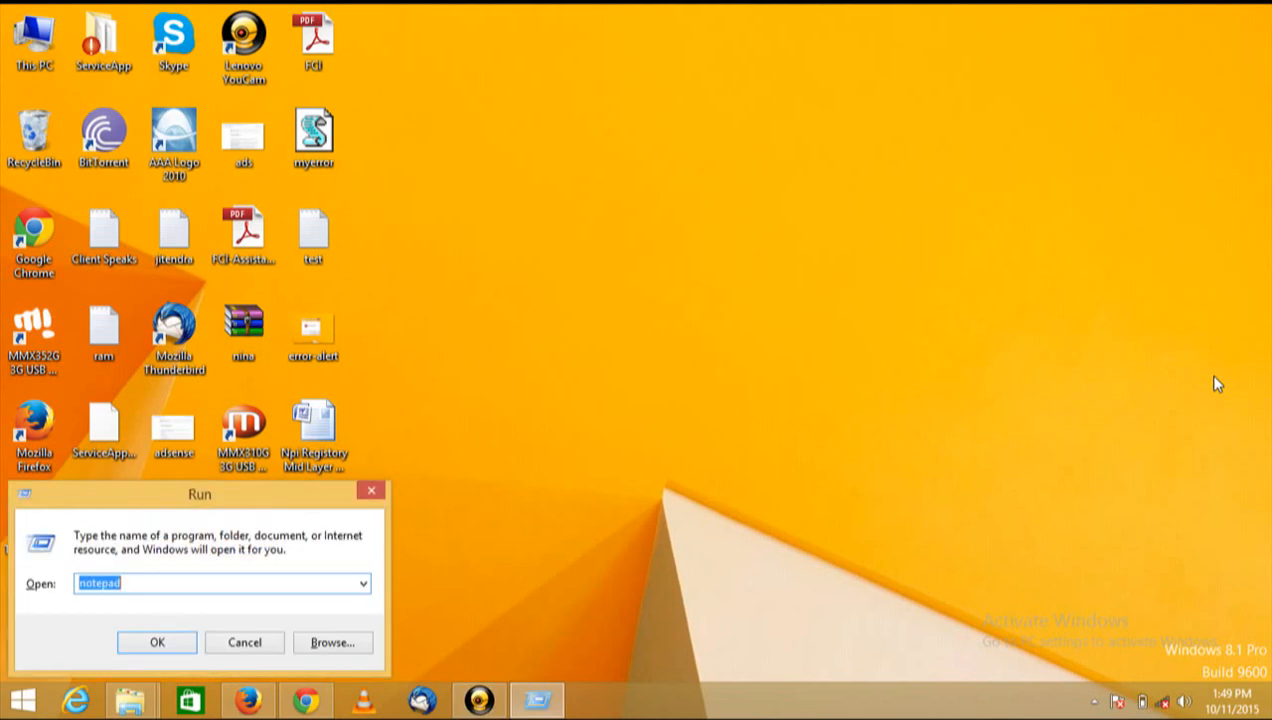
left_click(222, 583)
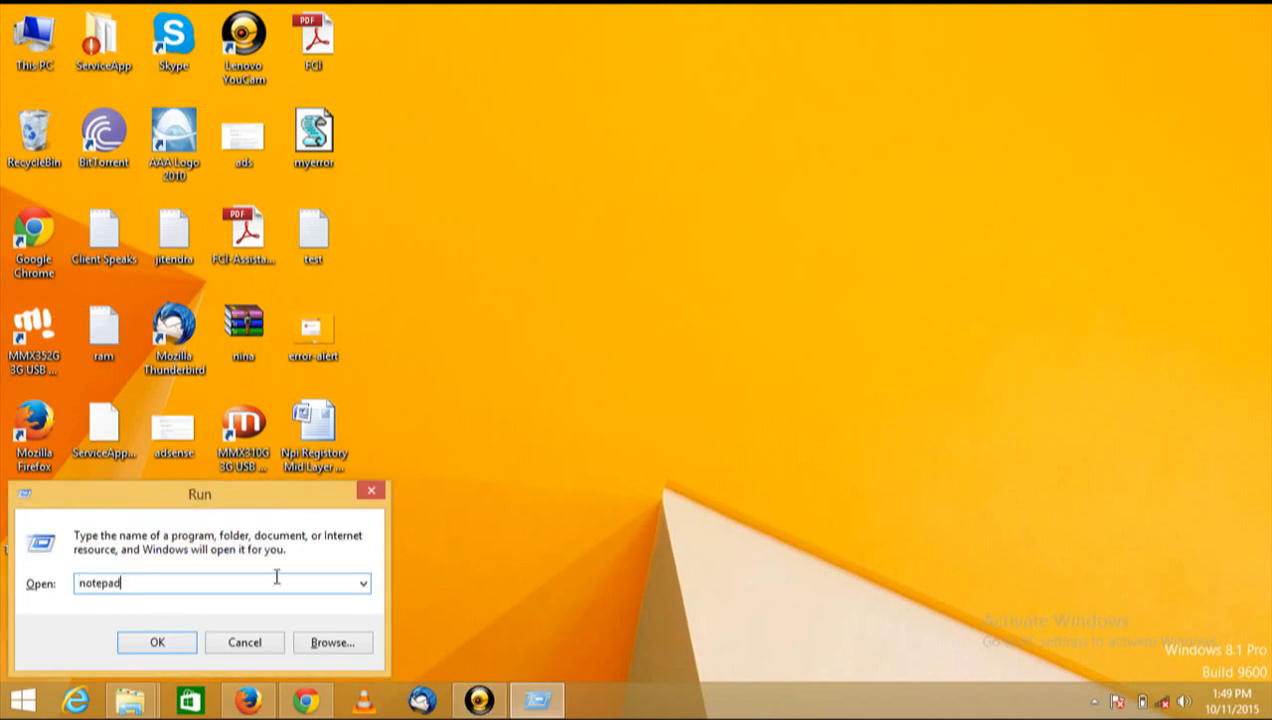
mouse_move(150, 618)
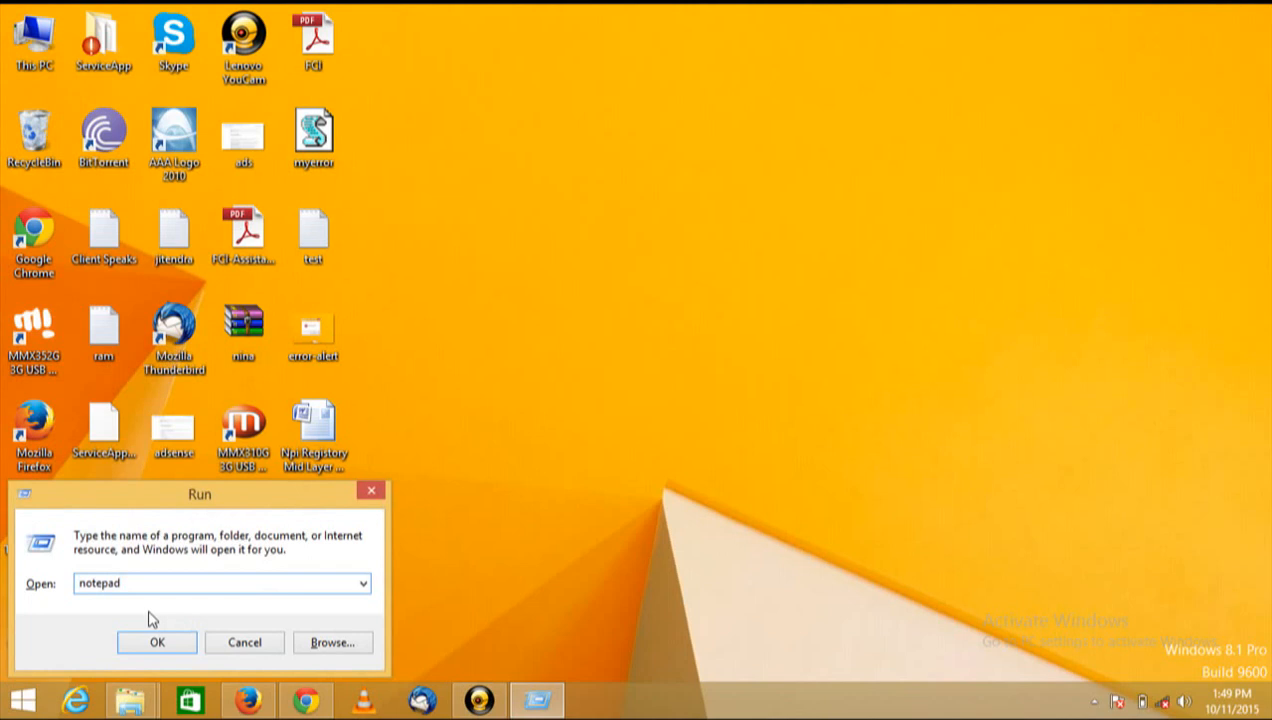
Step: Launch Notepad and type X=Msgbox("Message Here",0+16,"Alert Title Here") into the new document
left_click(156, 642)
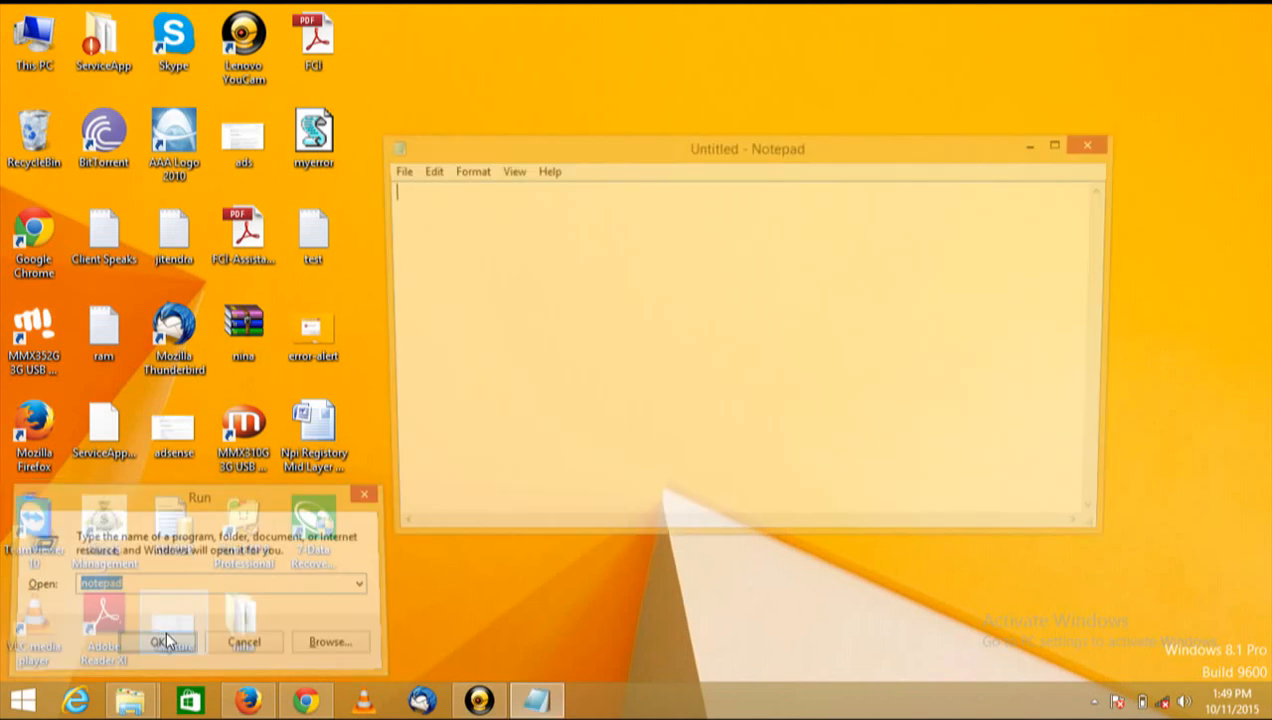
left_click(163, 641)
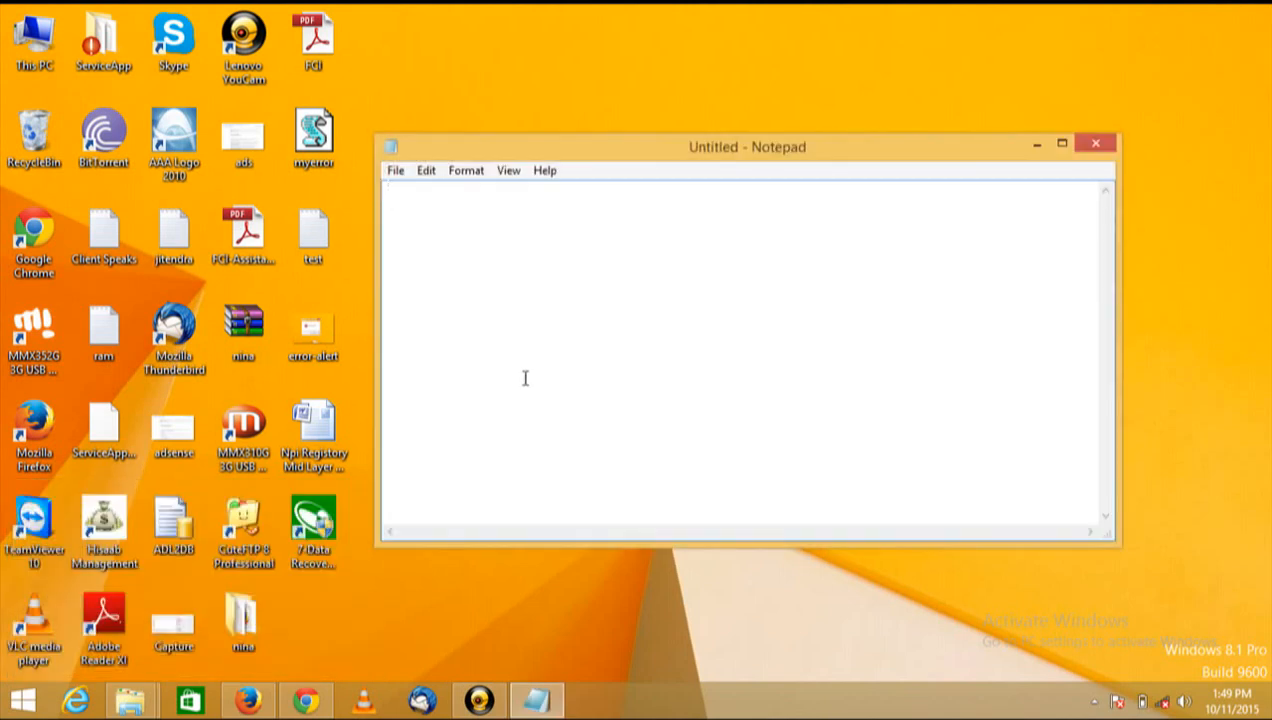
mouse_move(463, 260)
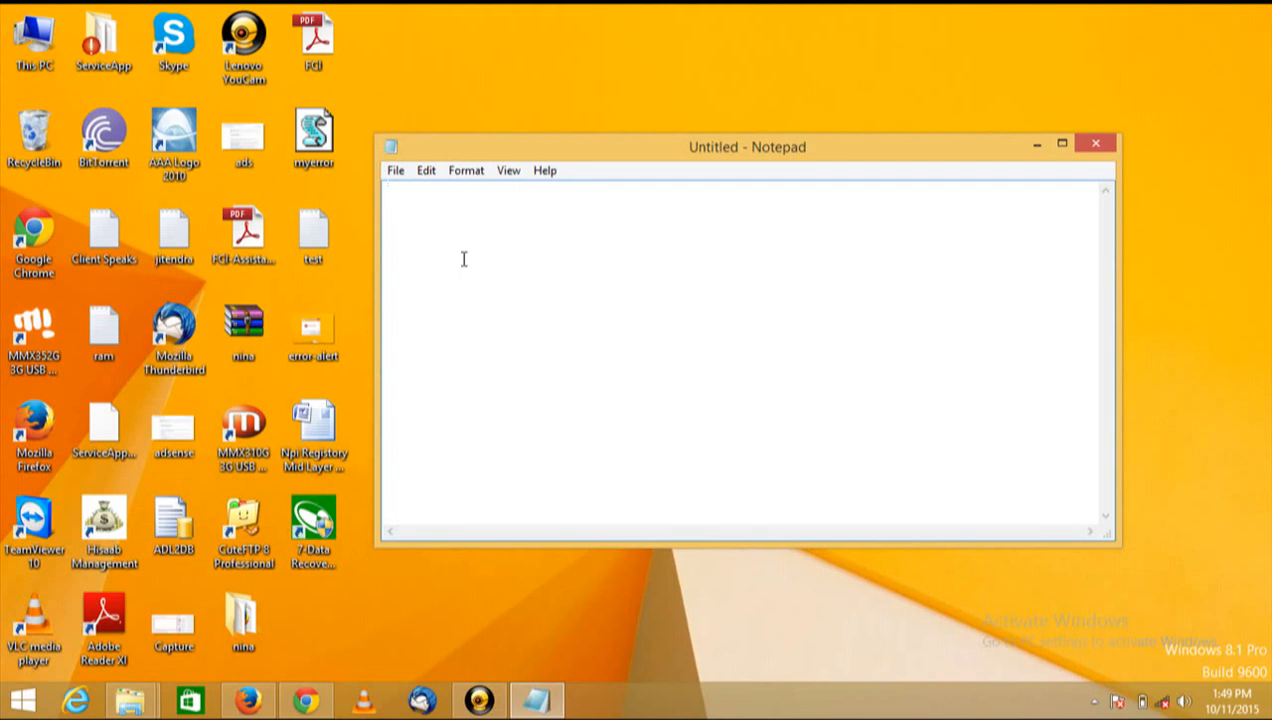
type("X=Msgbox(\"Message Here\",0+16,\"Alert Title Here\")")
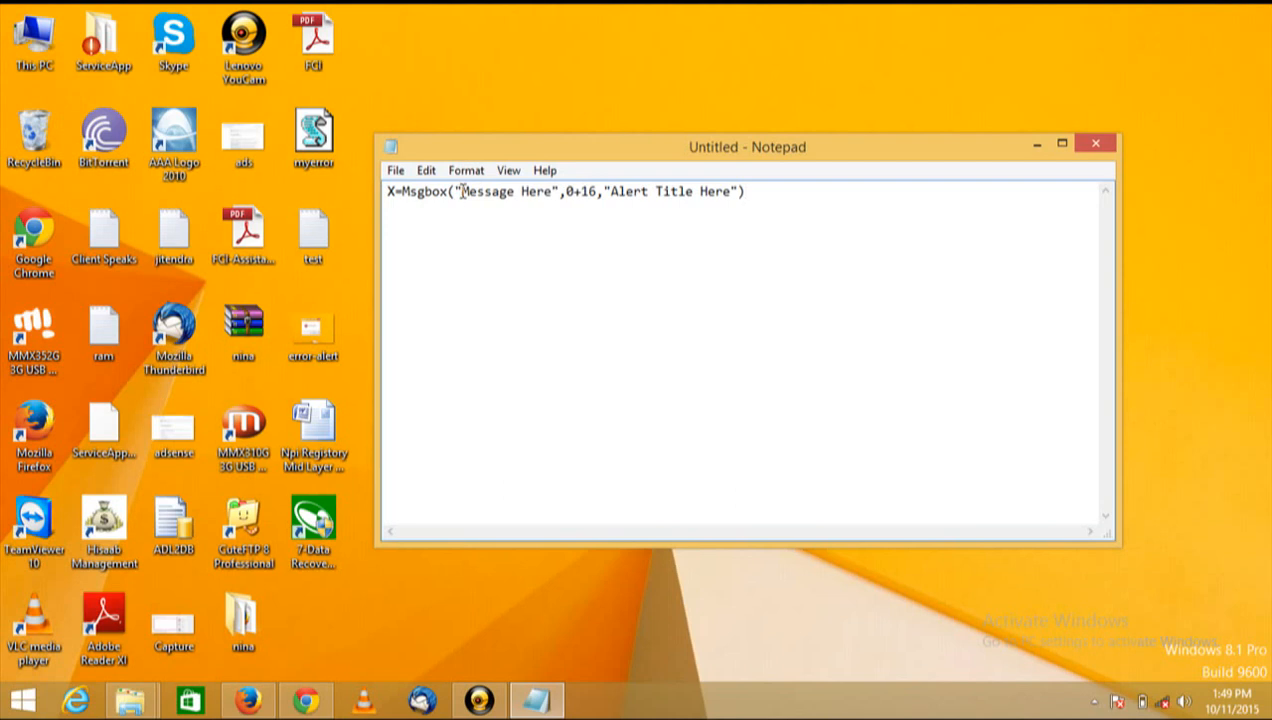
double_click(505, 191)
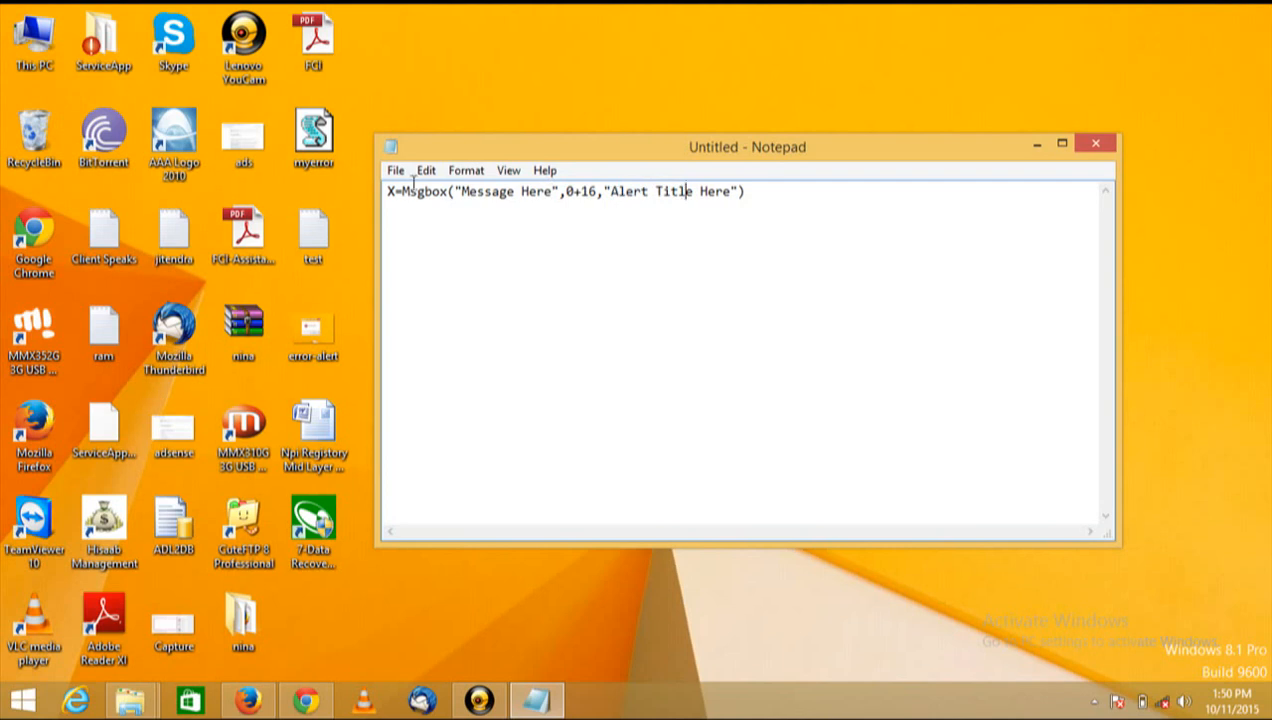
Step: Save the script to the Desktop as 'your error.vbs'
left_click(395, 170)
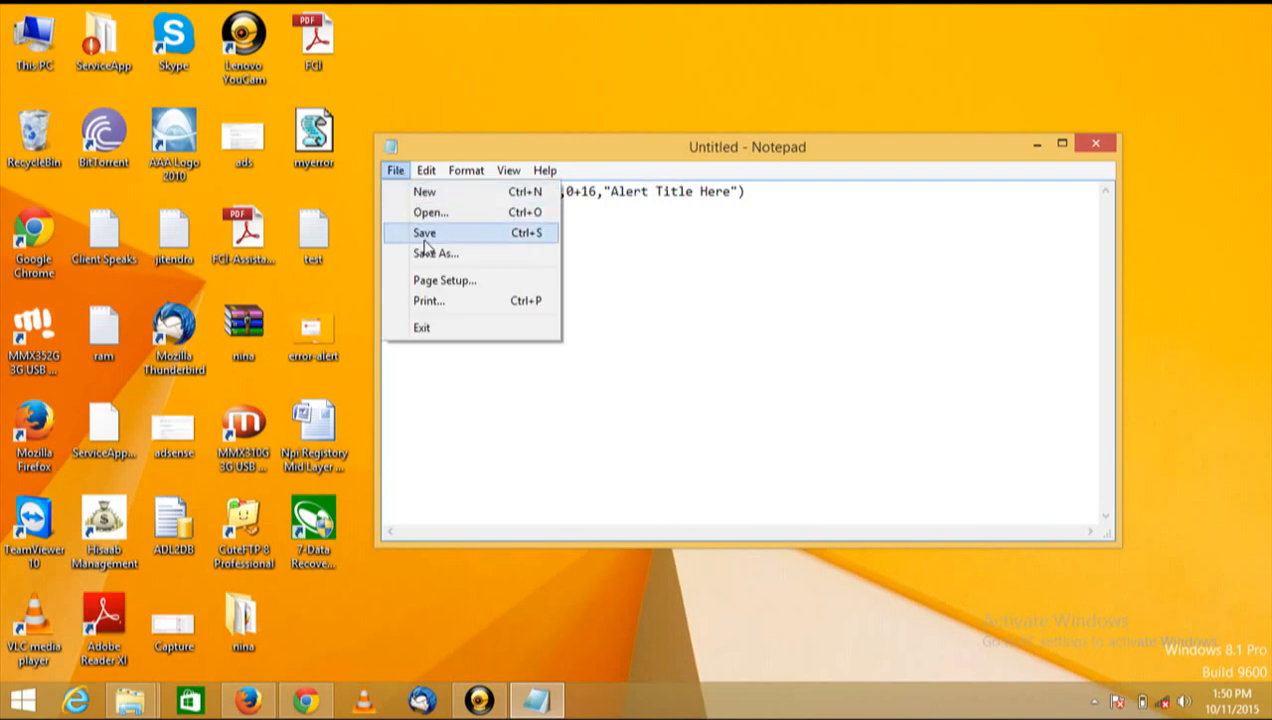
left_click(424, 232)
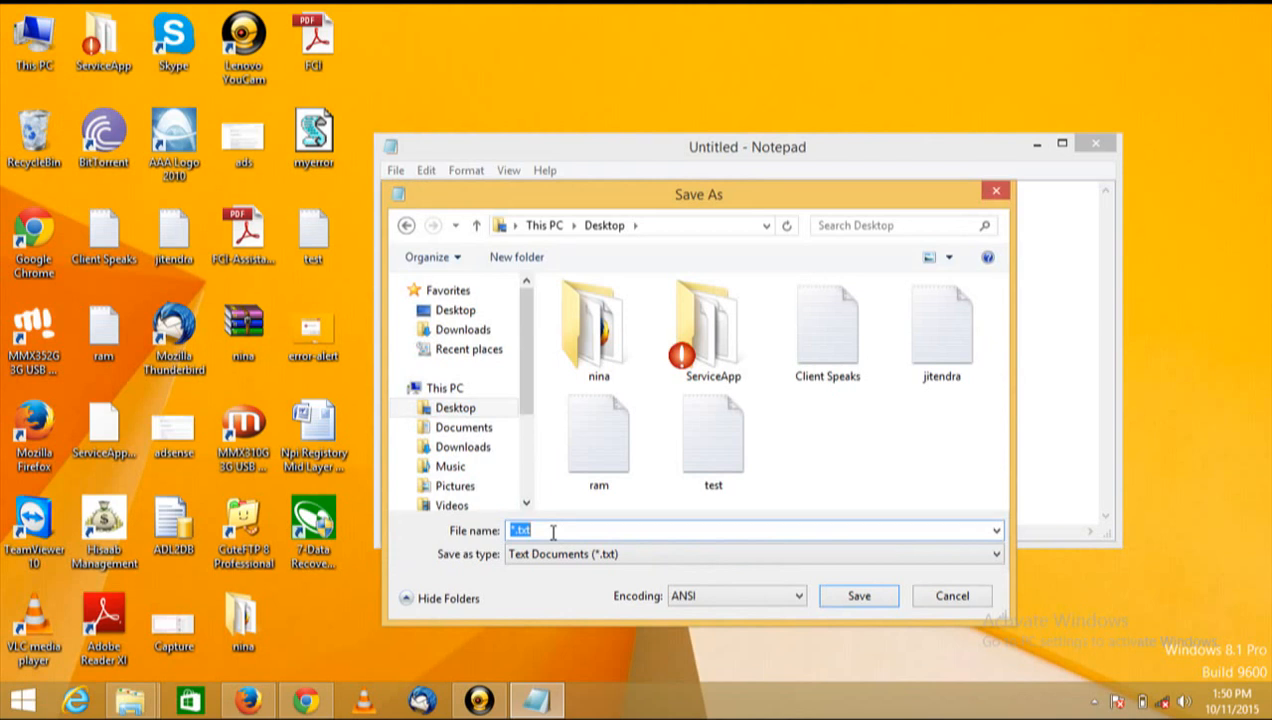
type("you")
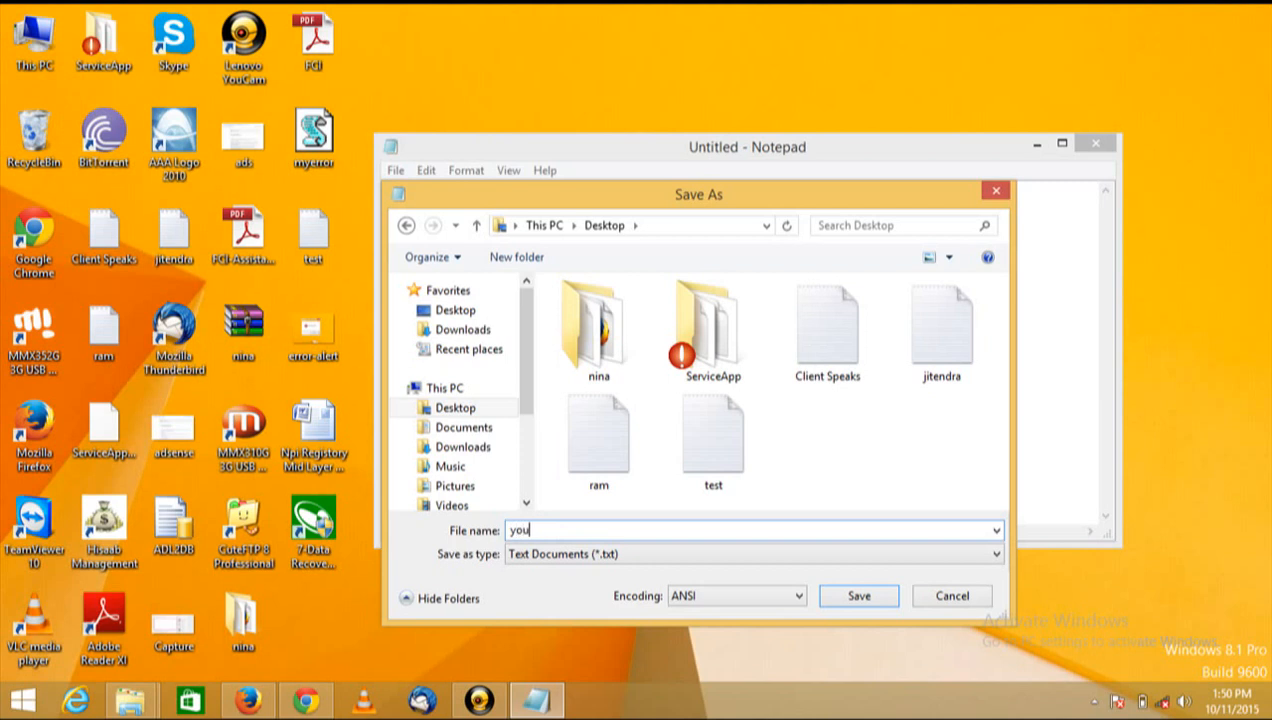
type("r")
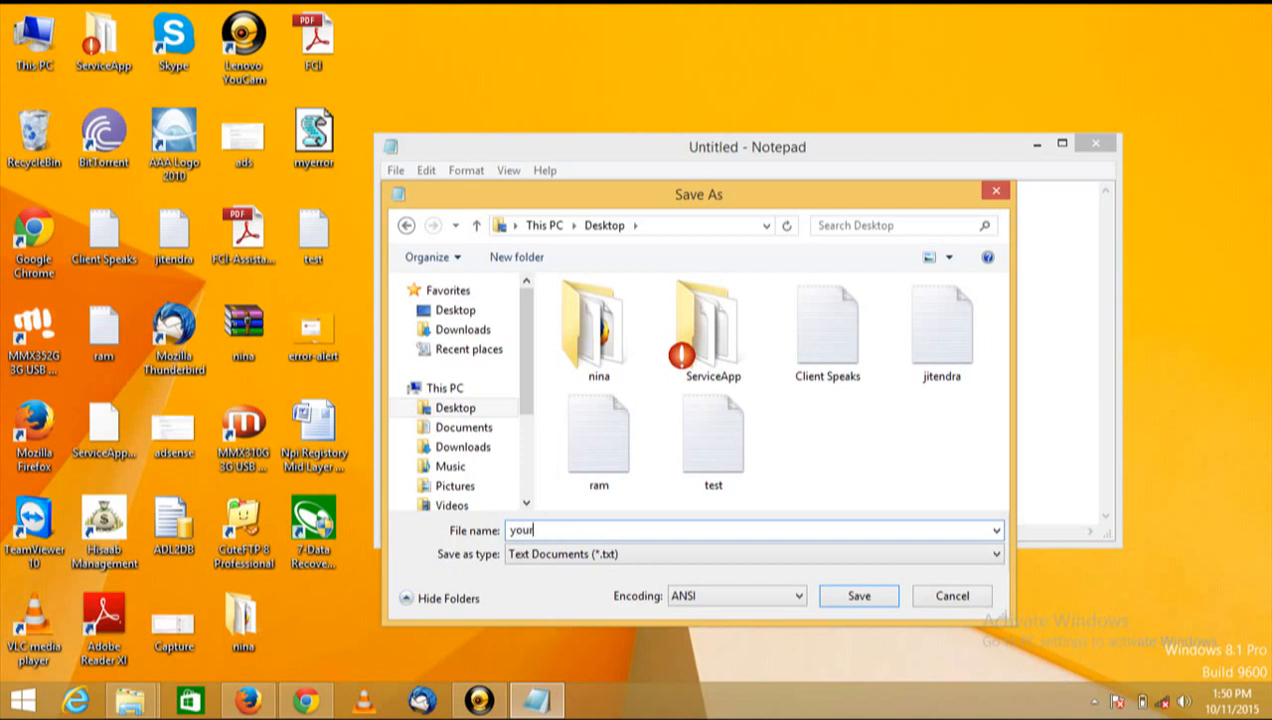
type("error")
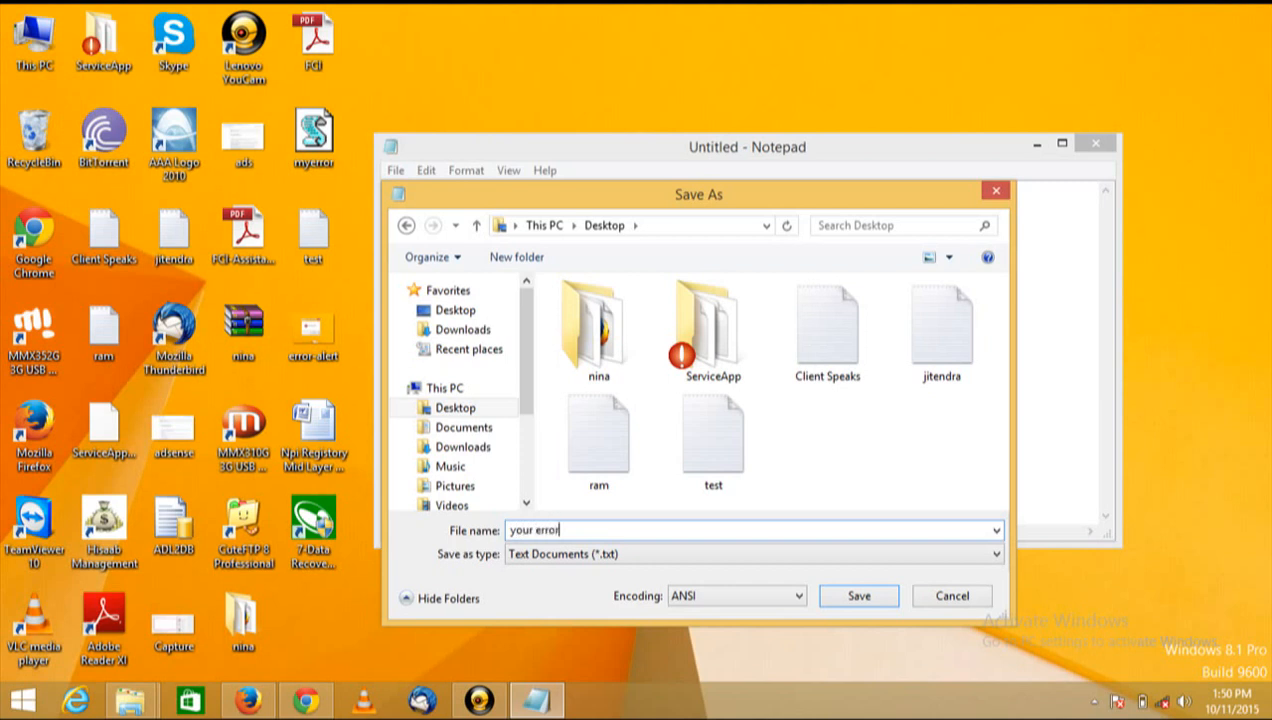
type(".")
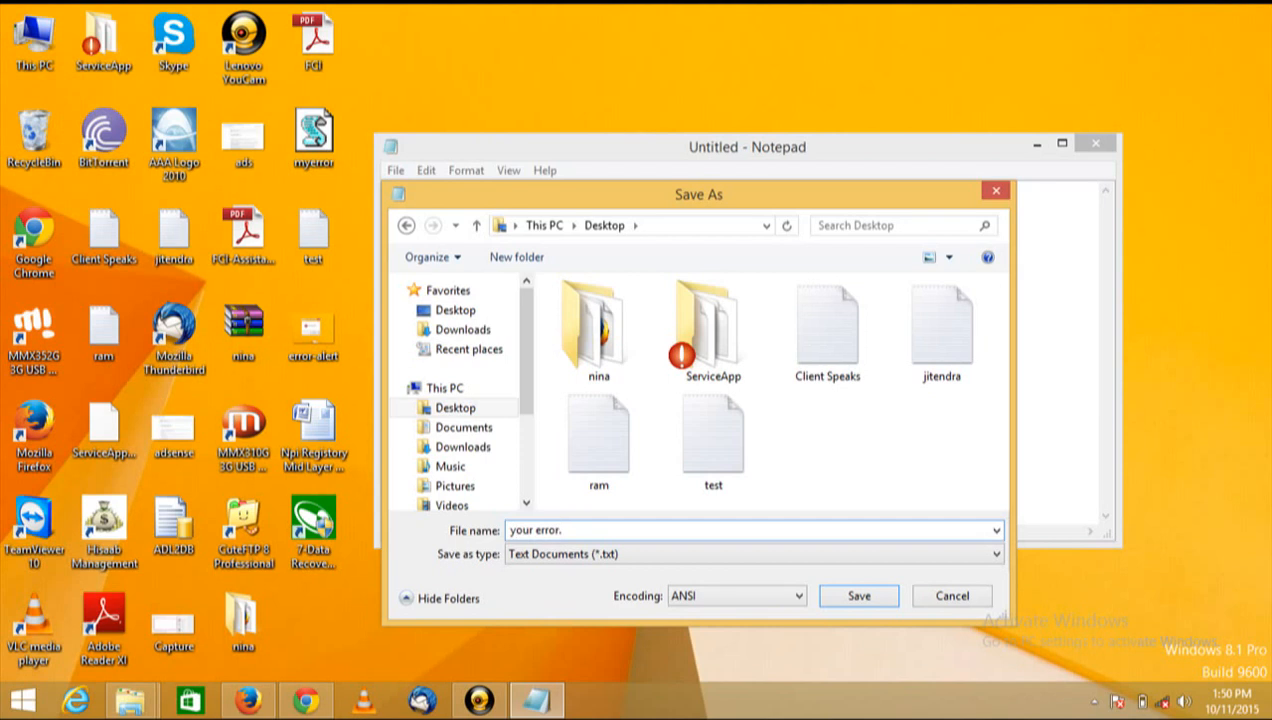
type(".vbs\"")
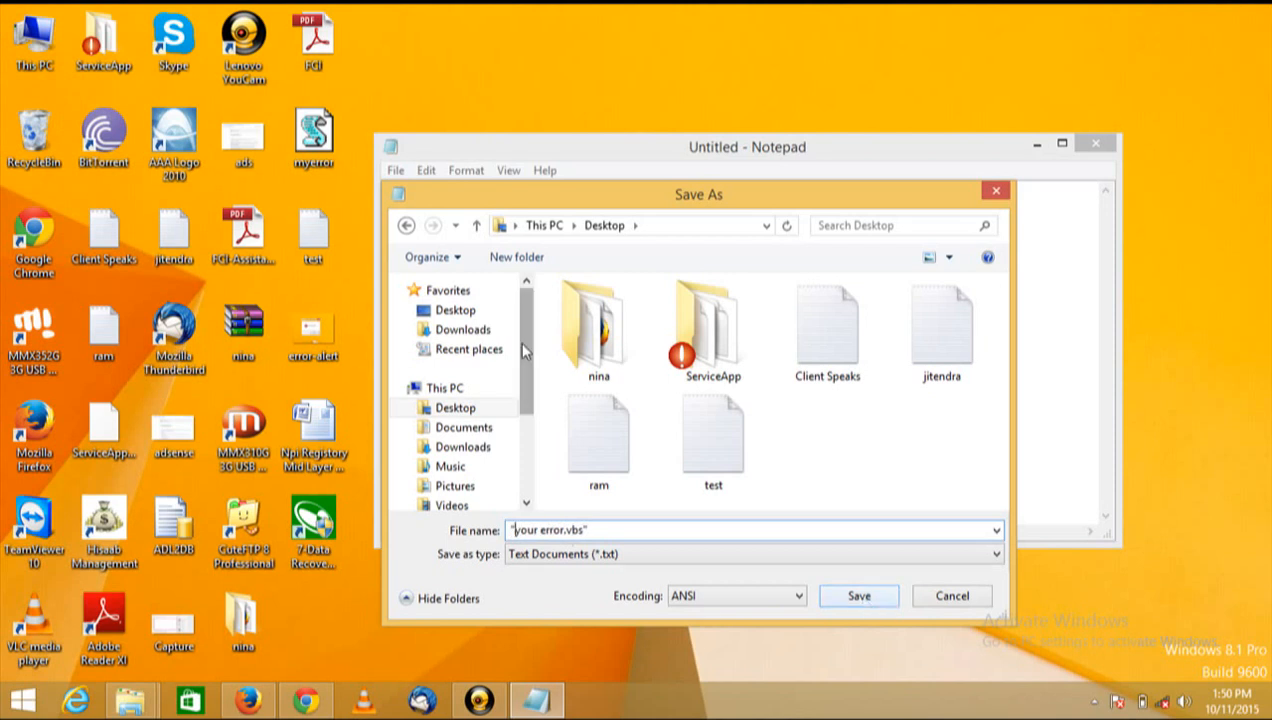
left_click(858, 595)
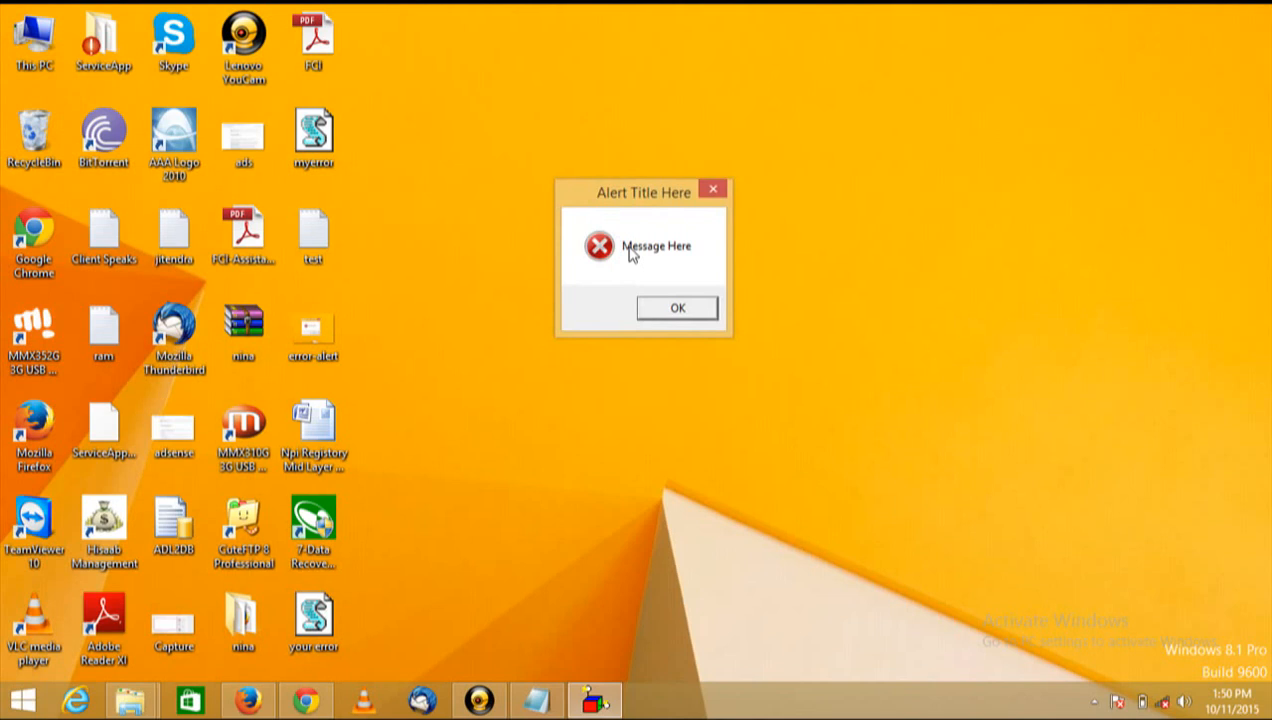
mouse_move(628, 277)
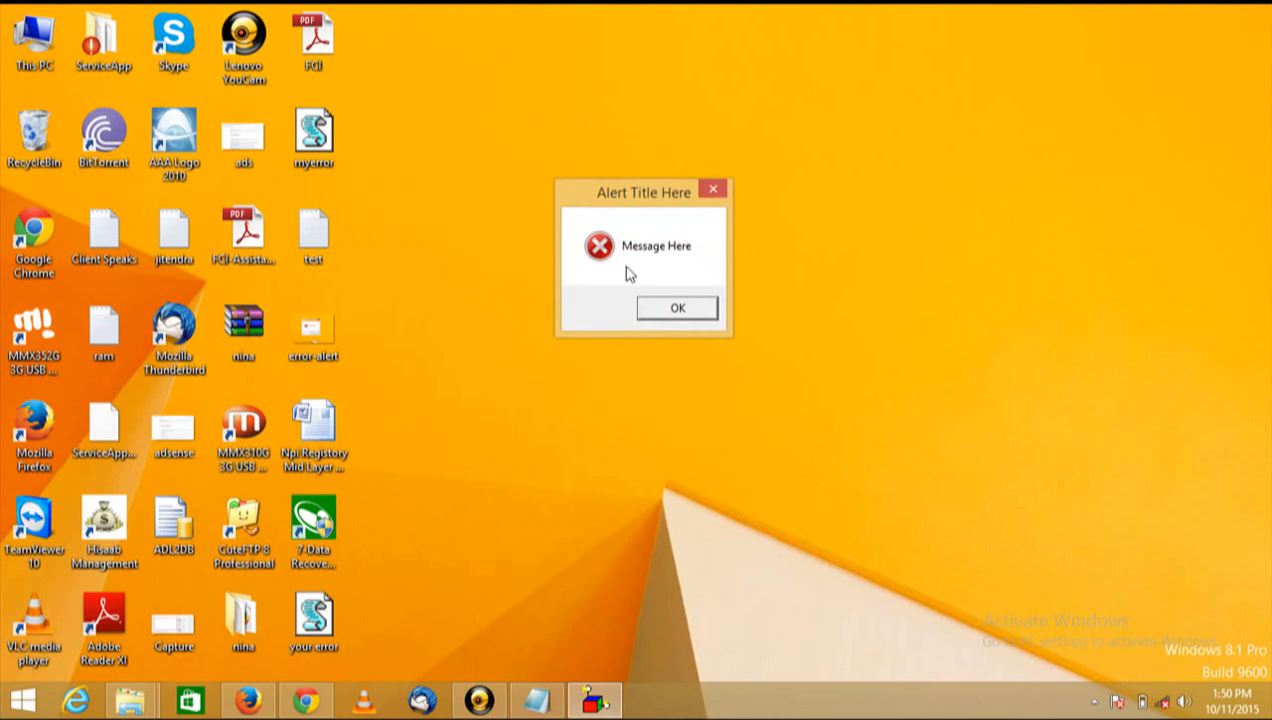
Step: Drag the 'Alert Title Here' error box slightly to the right
left_click_drag(630, 192, 668, 191)
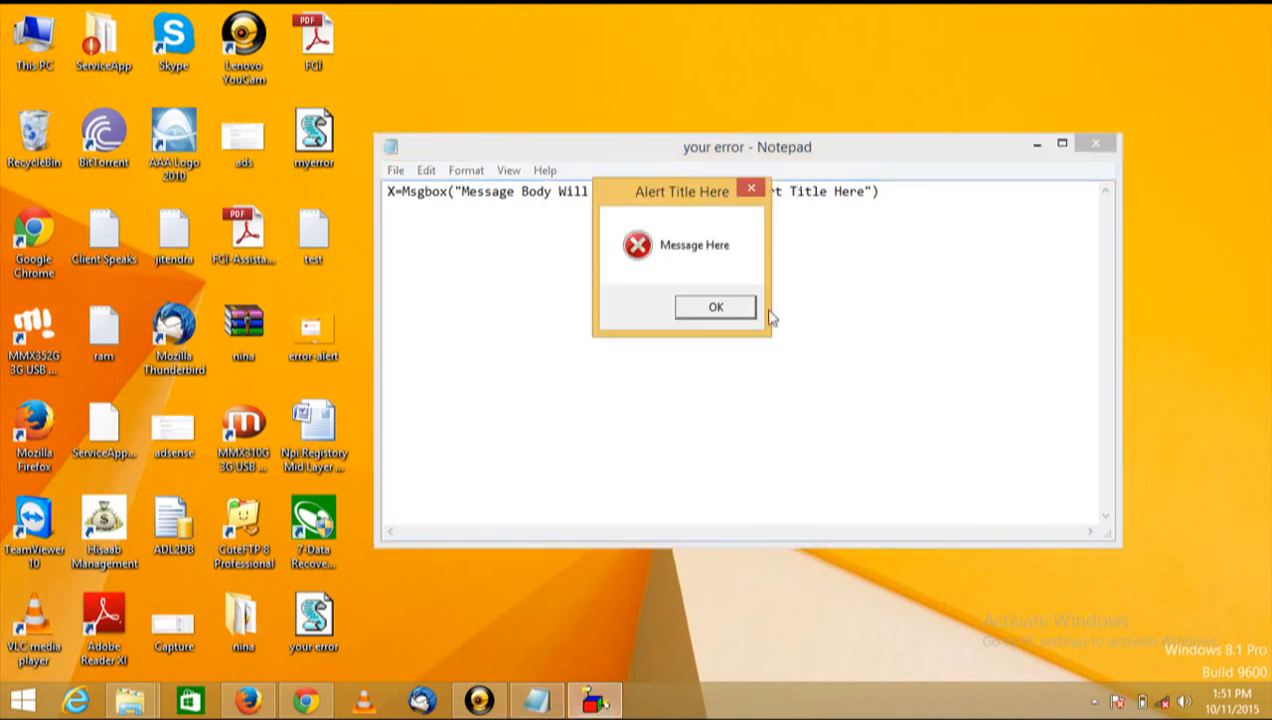
Step: Dismiss the earlier 'Alert Title Here' error box with OK
left_click(715, 306)
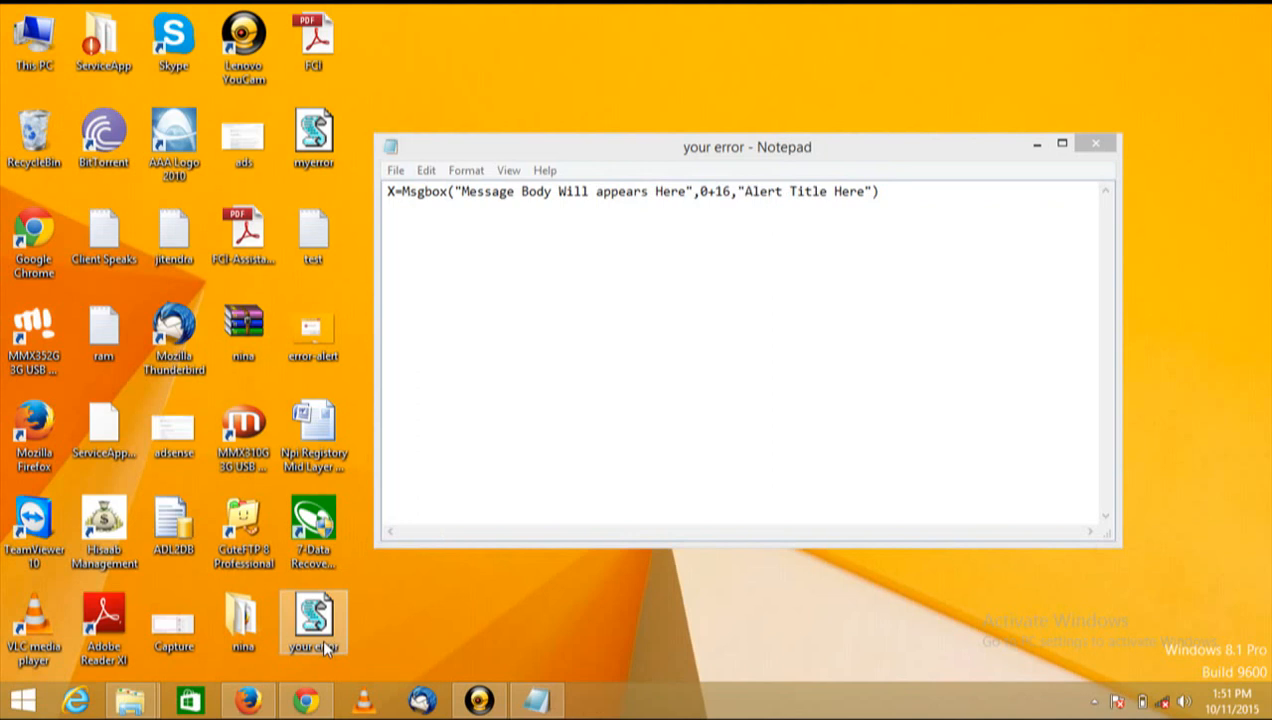
Step: Run the 'your error' script from the desktop to show the updated message
left_click(1095, 143)
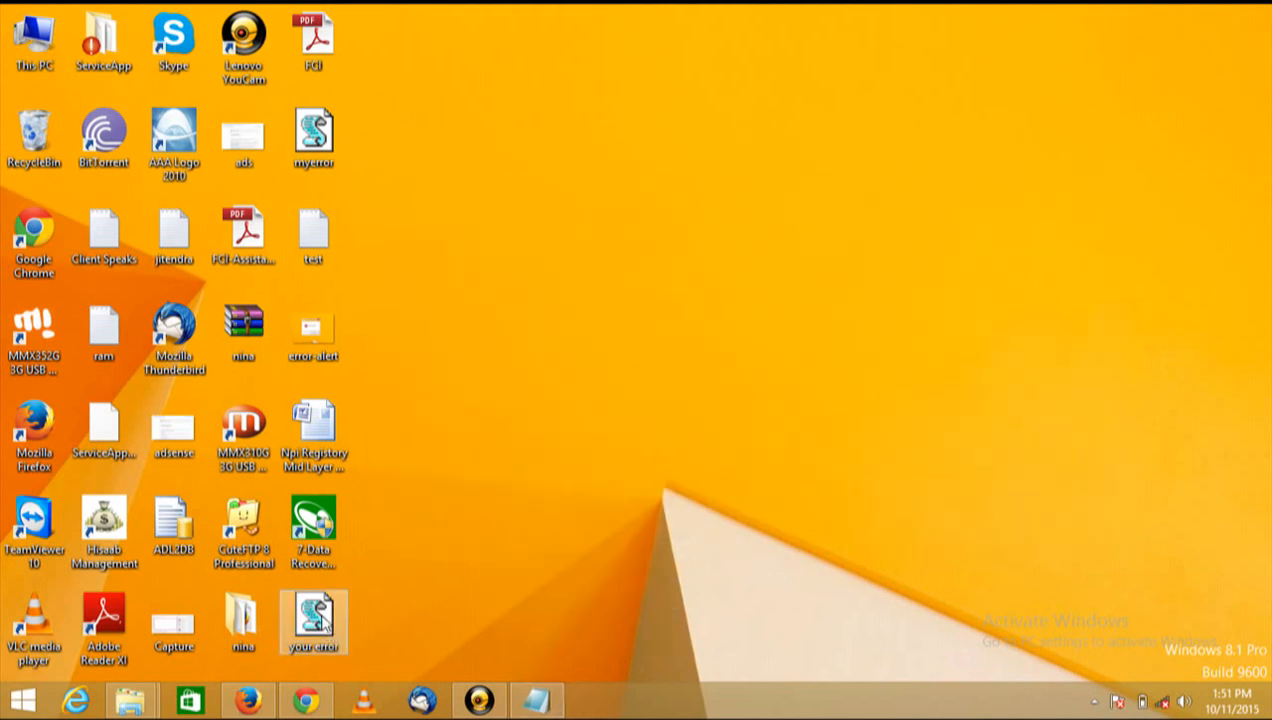
double_click(313, 623)
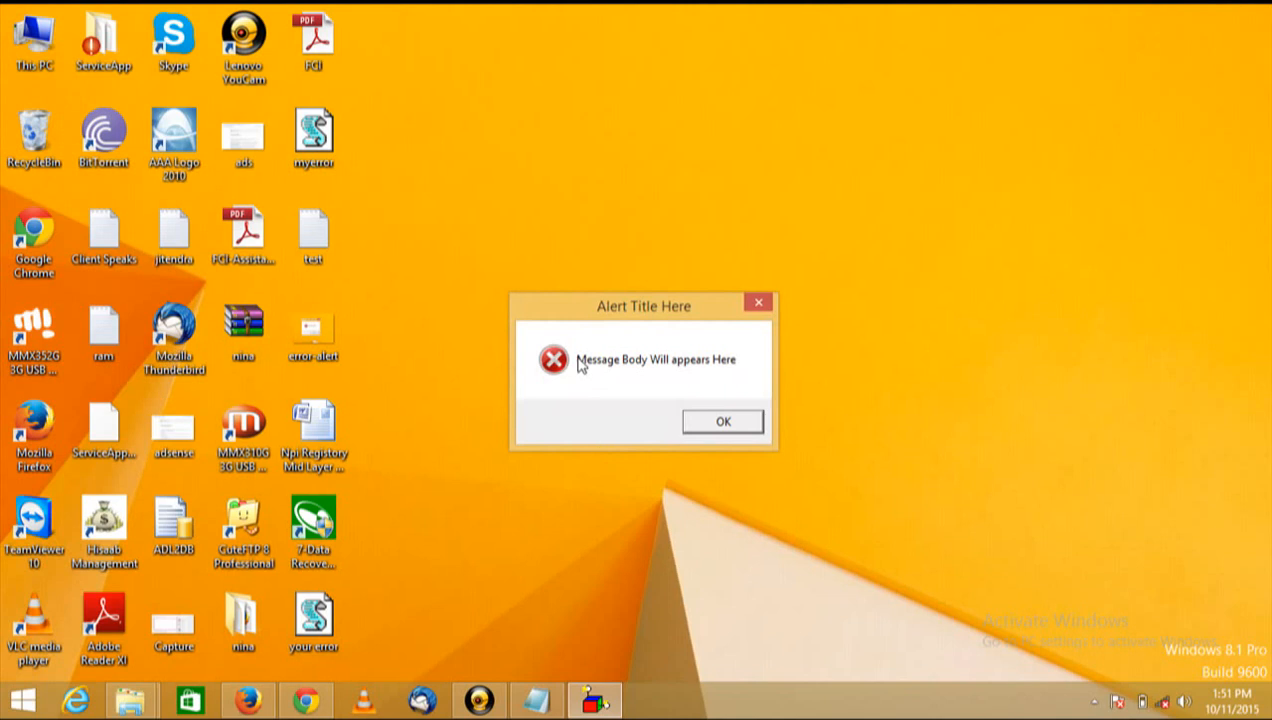
mouse_move(723, 370)
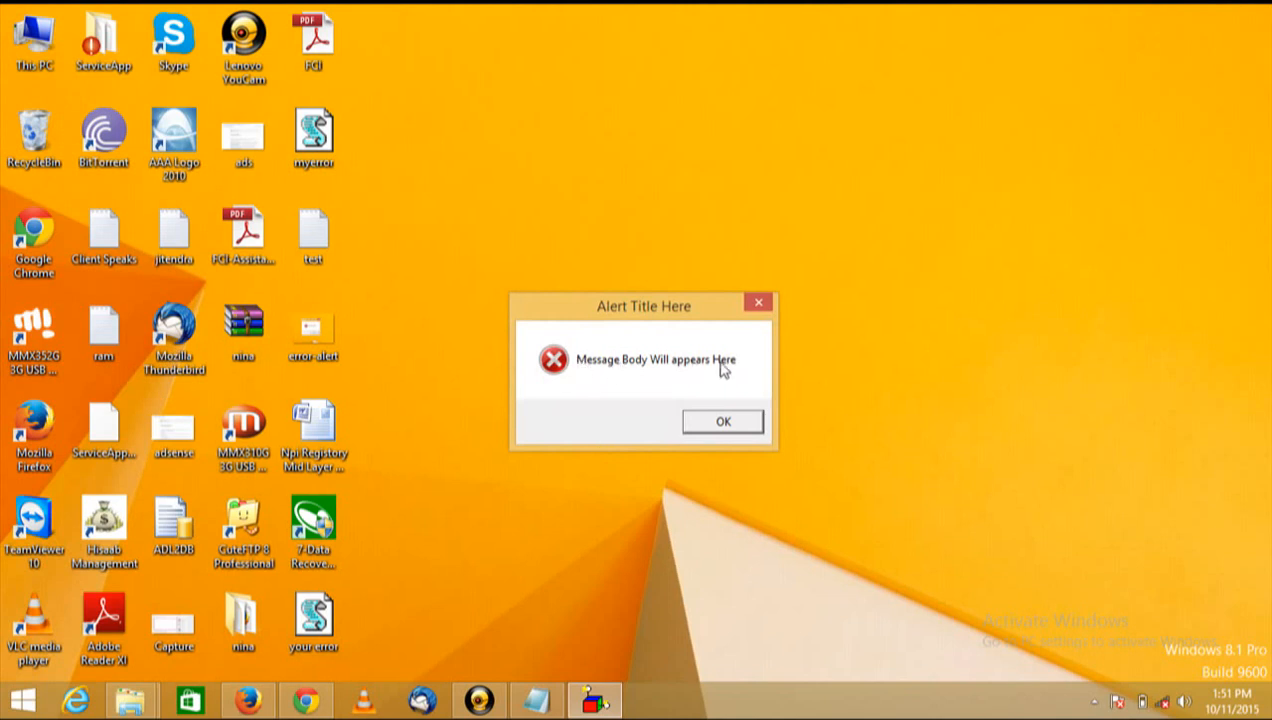
mouse_move(716, 388)
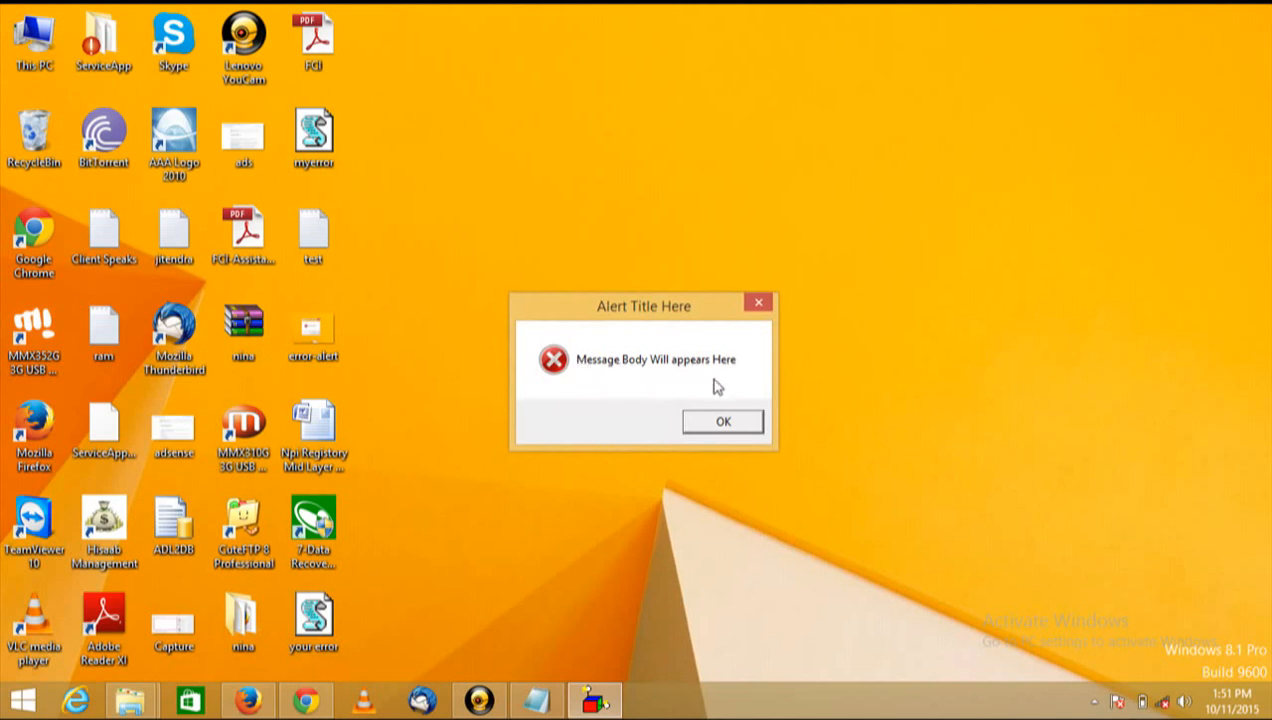